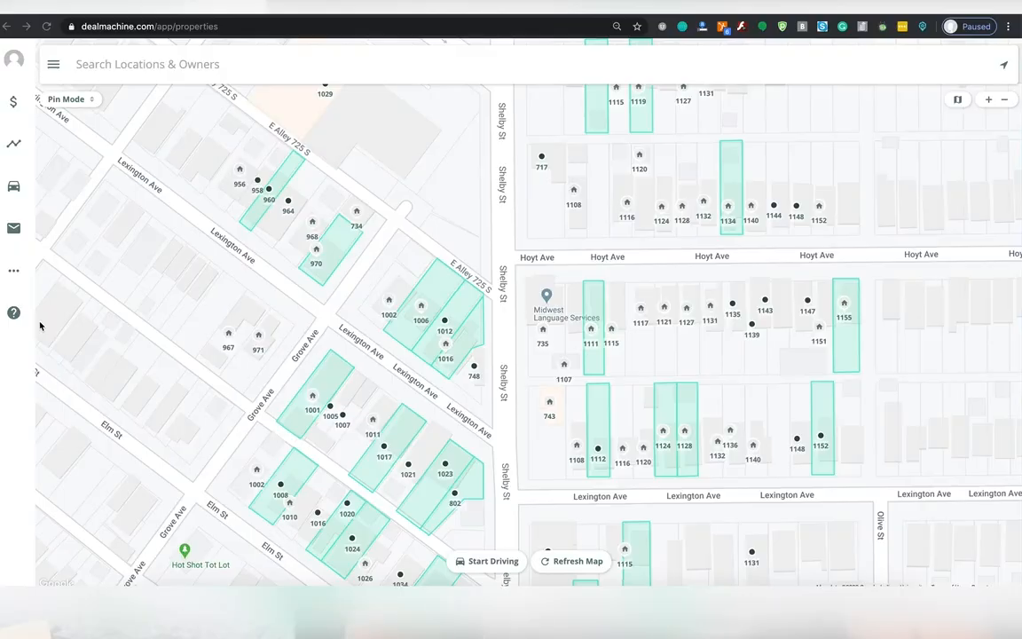
# - Reach the Upload List option in DealMachine's Settings via the side menu
pyautogui.click(54, 63)
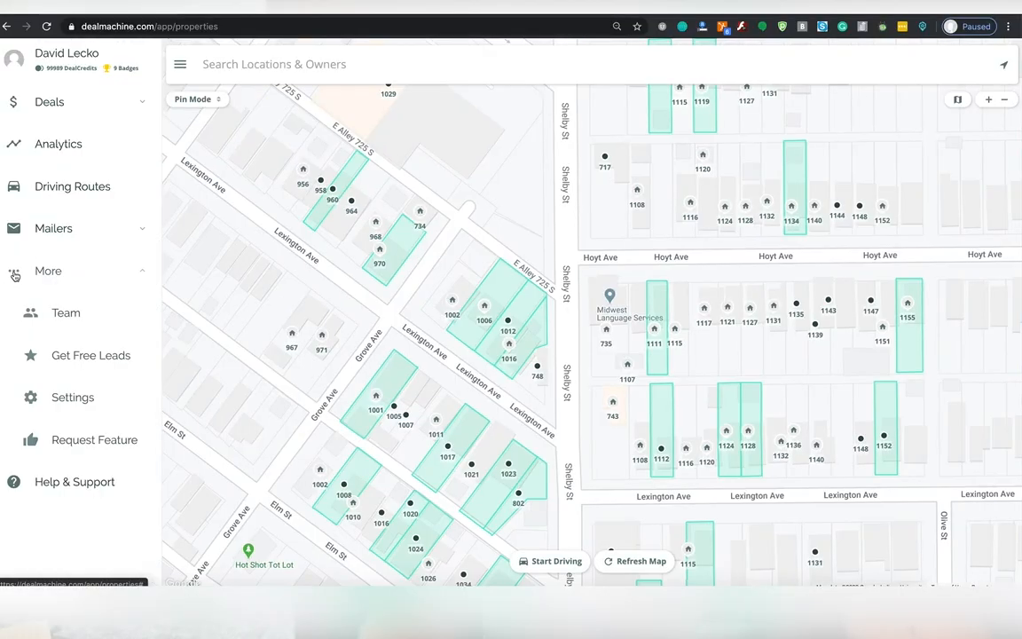
pyautogui.click(73, 397)
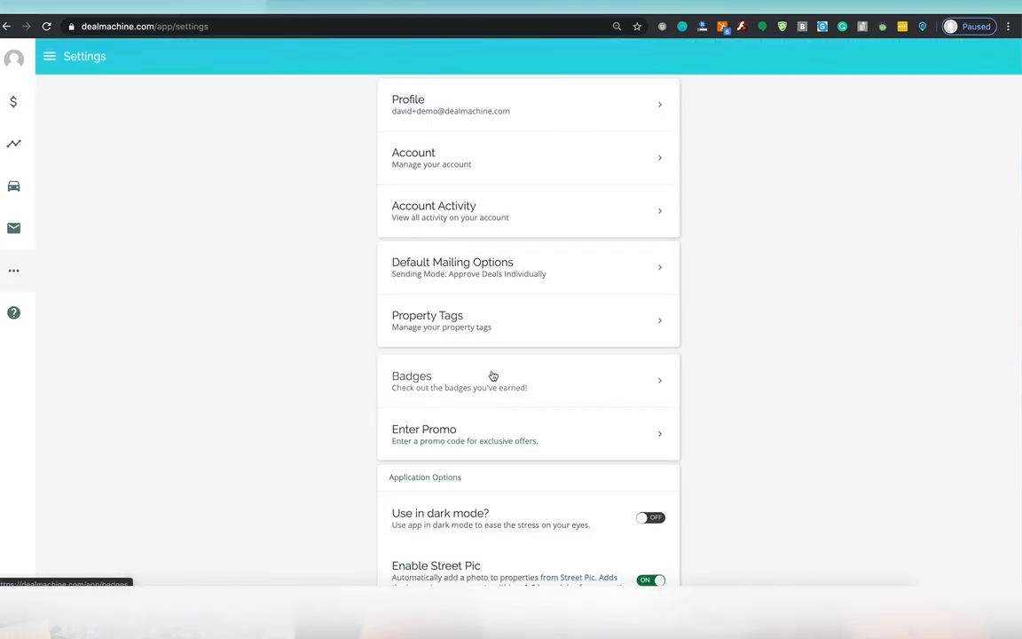
pyautogui.scroll(-3)
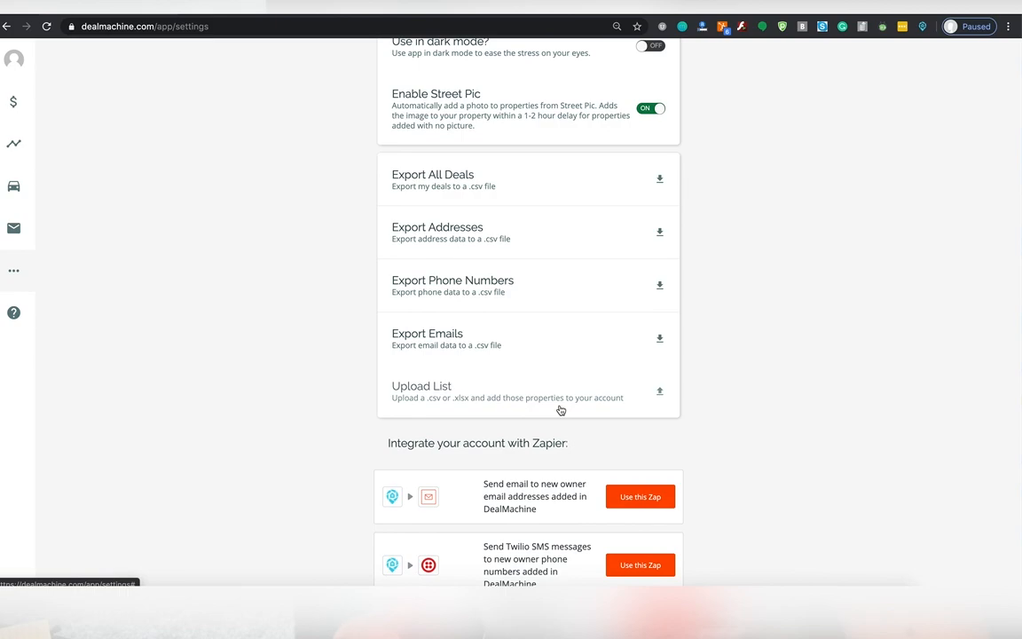
pyautogui.moveTo(561, 404)
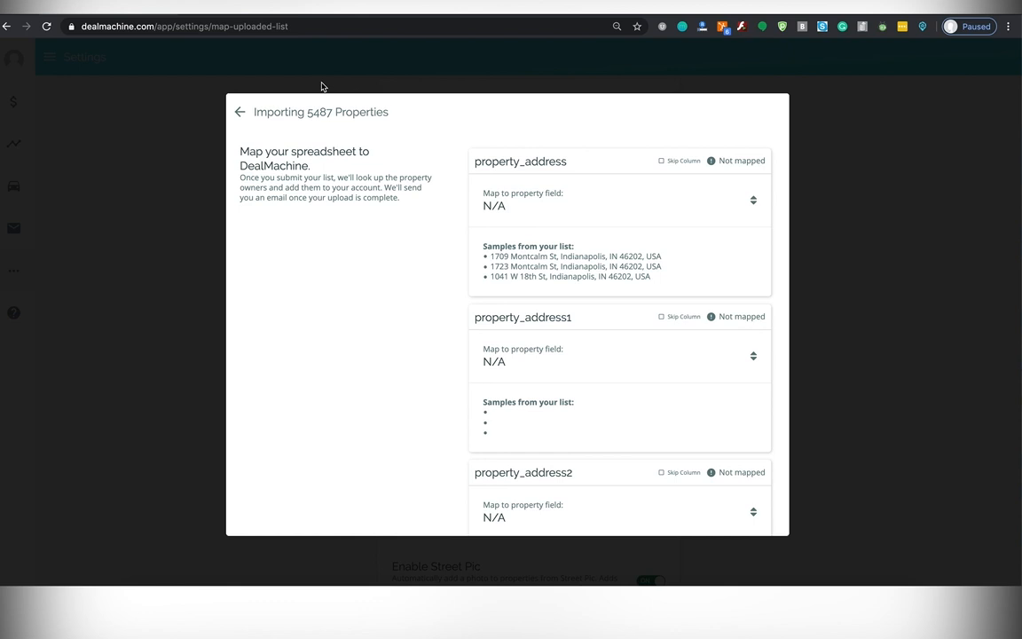
pyautogui.moveTo(603, 255)
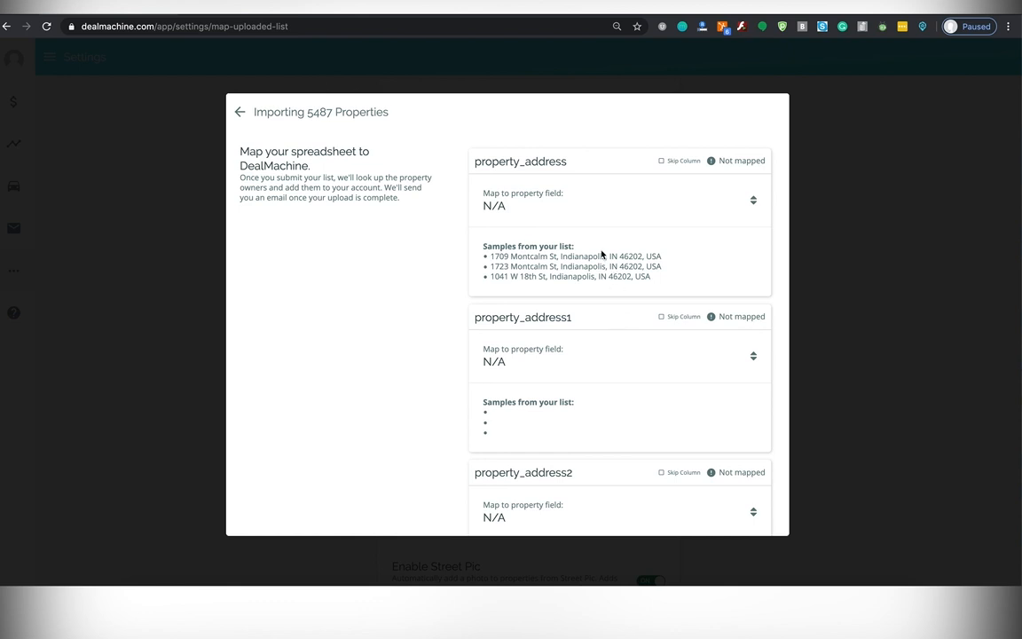
# - Map property_address to Full Address, keep other columns skipped, and submit the upload
pyautogui.click(617, 206)
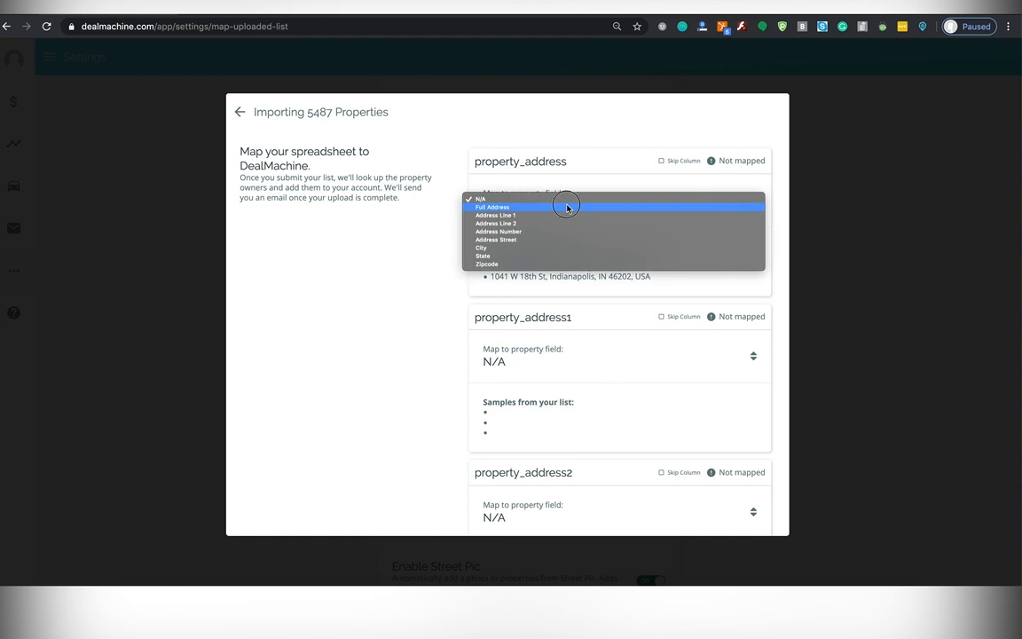
pyautogui.click(493, 206)
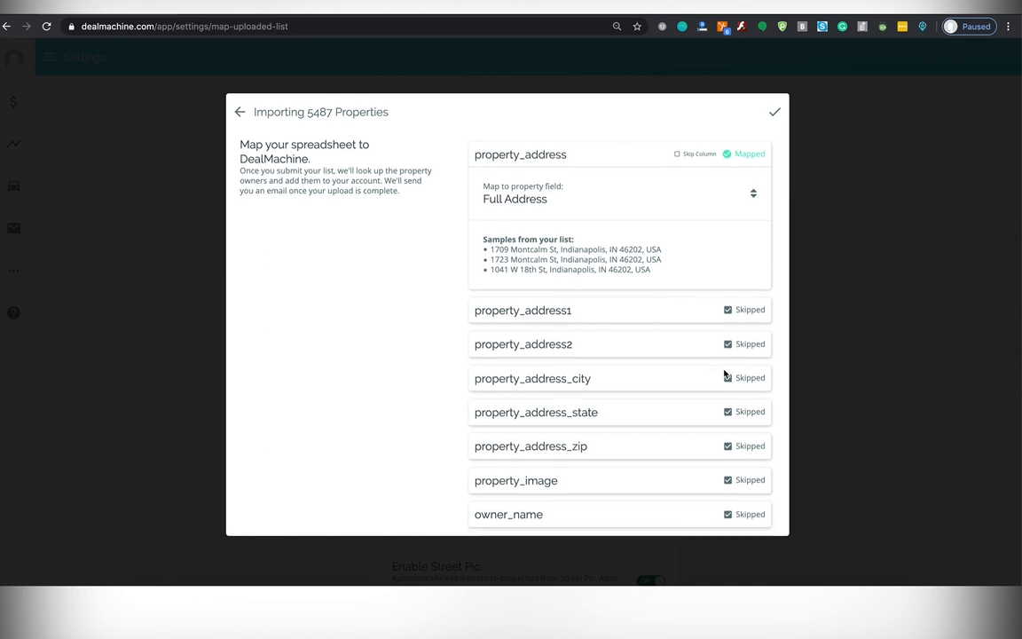
pyautogui.scroll(-3)
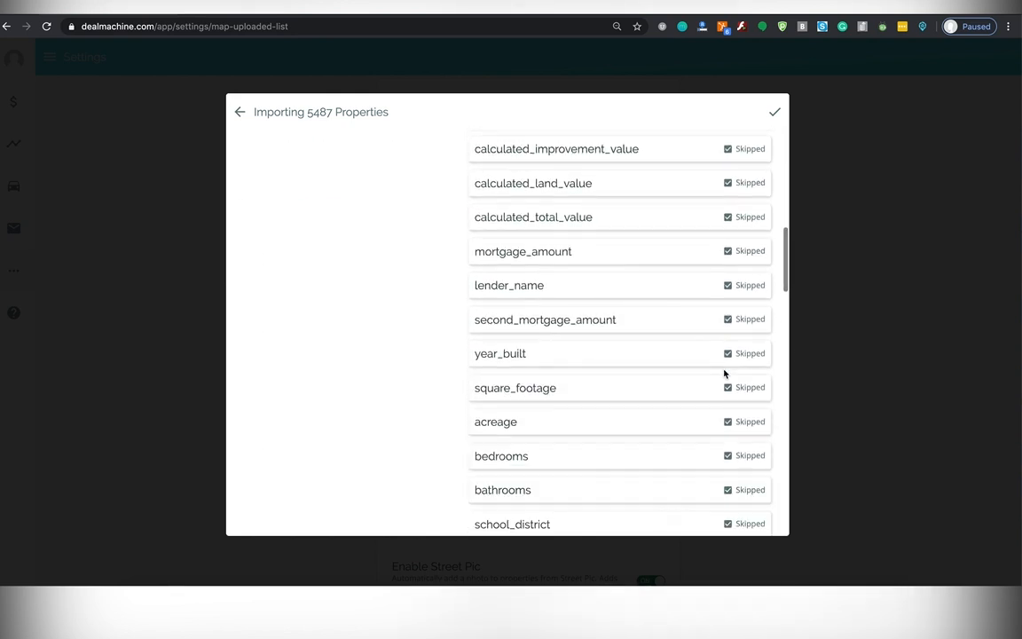
pyautogui.scroll(-3)
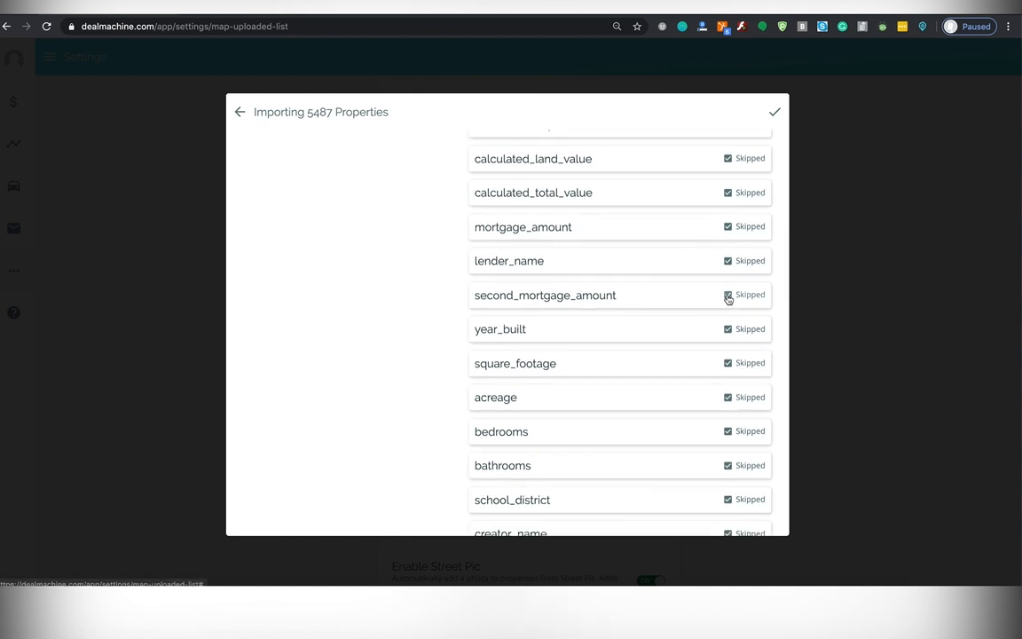
pyautogui.click(727, 294)
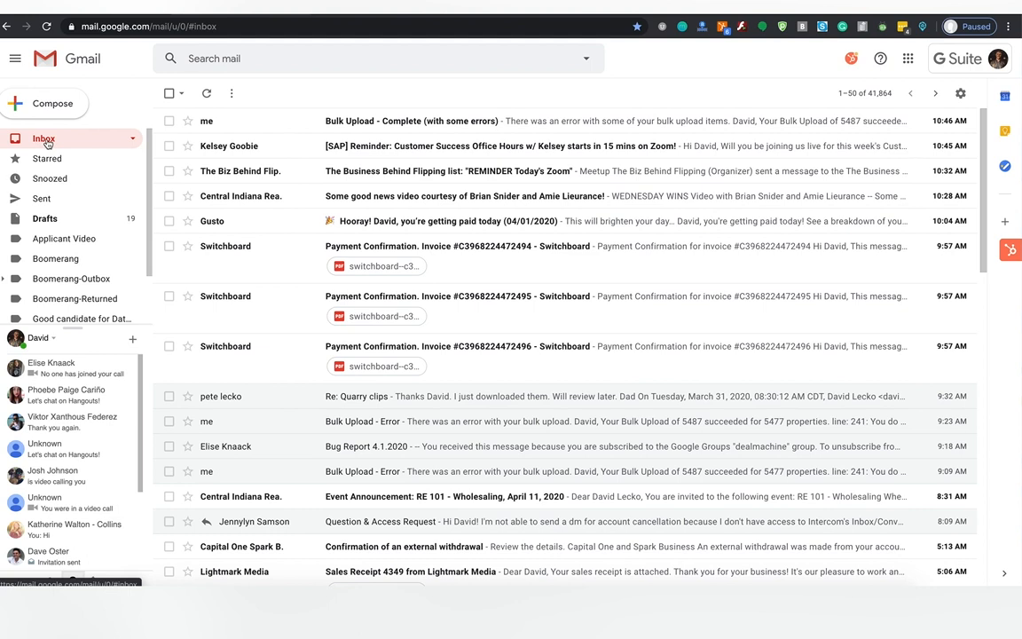
# - Read the Bulk Upload - Complete email and select its line-error report text
pyautogui.click(412, 121)
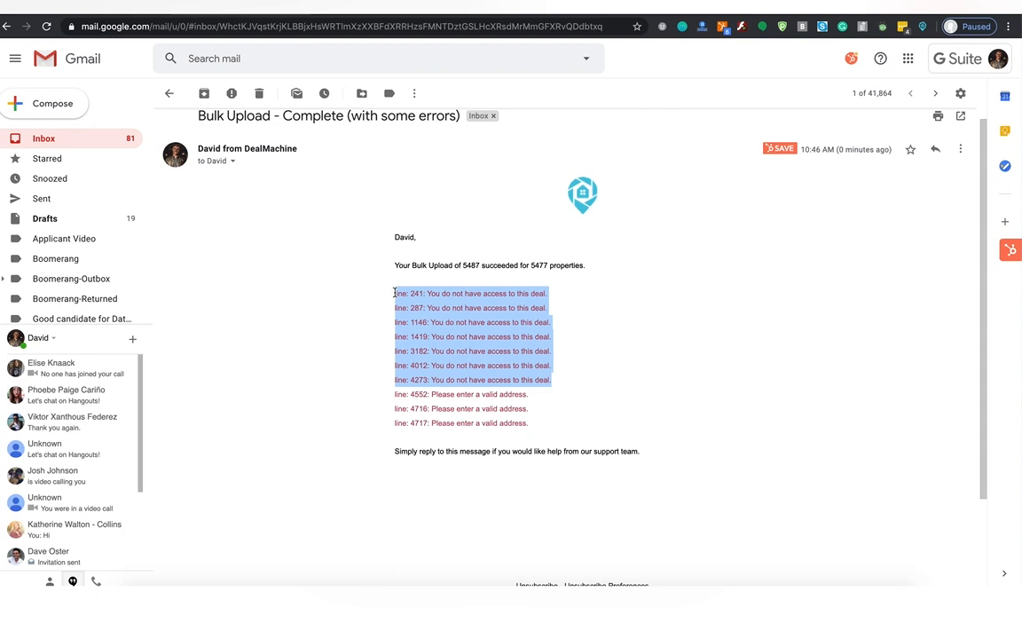
pyautogui.click(411, 394)
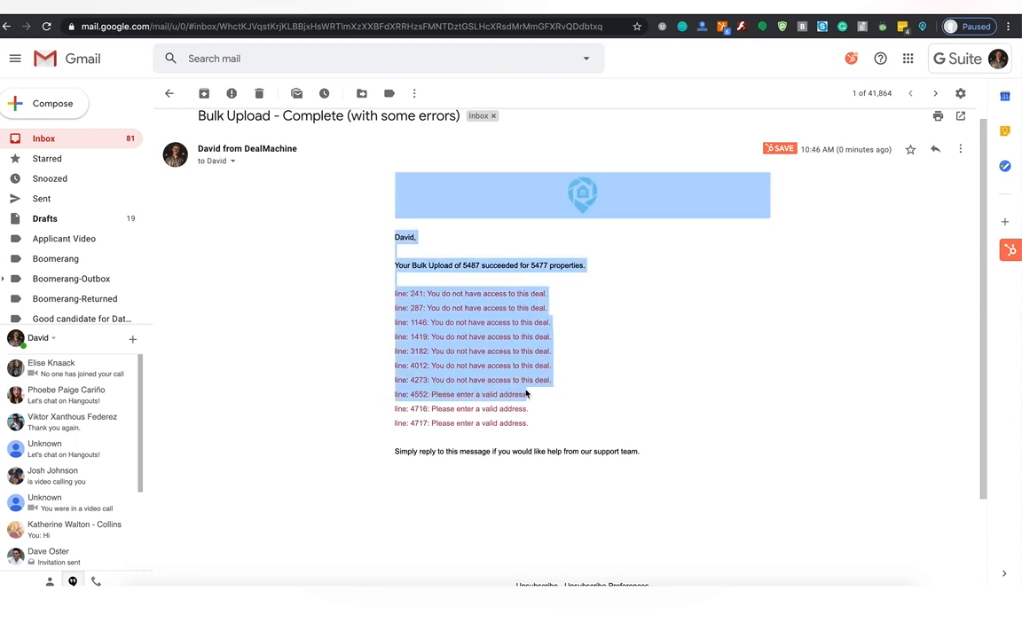
pyautogui.click(408, 393)
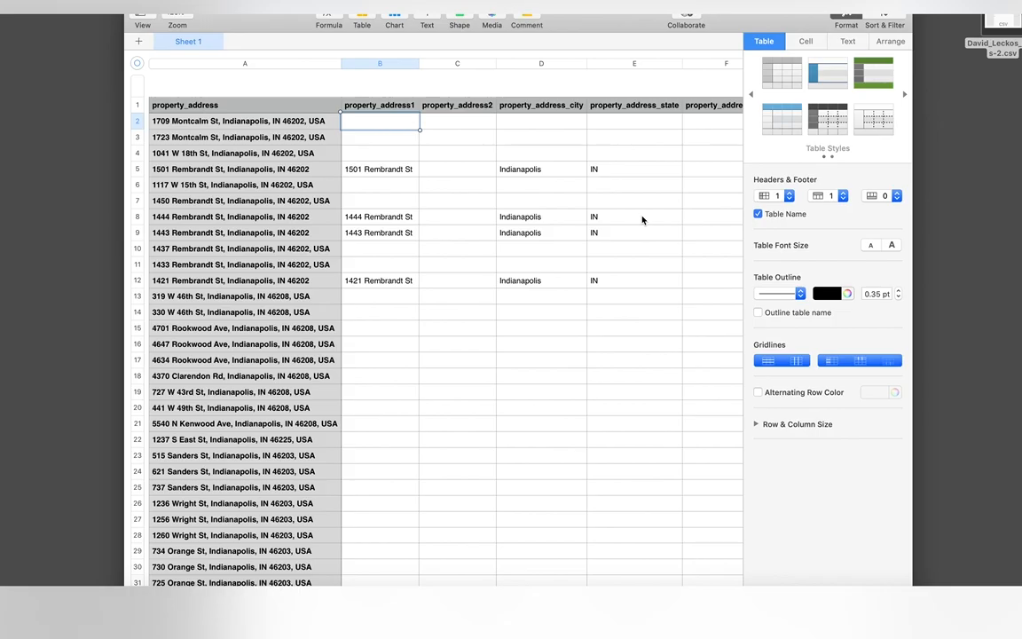
# - Scroll the property spreadsheet to its last rows, then return to DealMachine's Analytics page
pyautogui.scroll(-3)
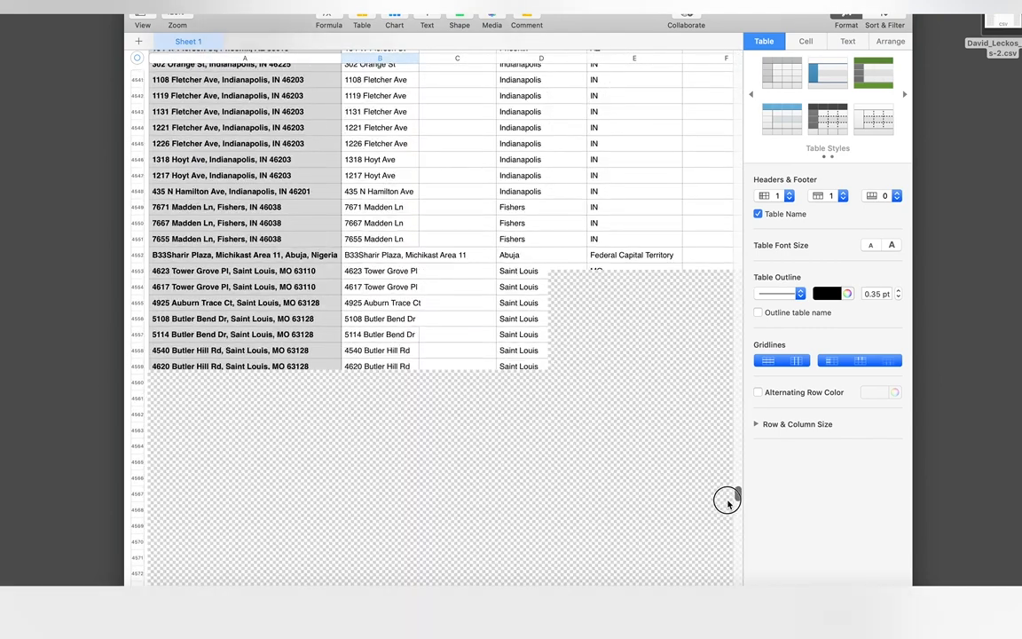
pyautogui.scroll(-3)
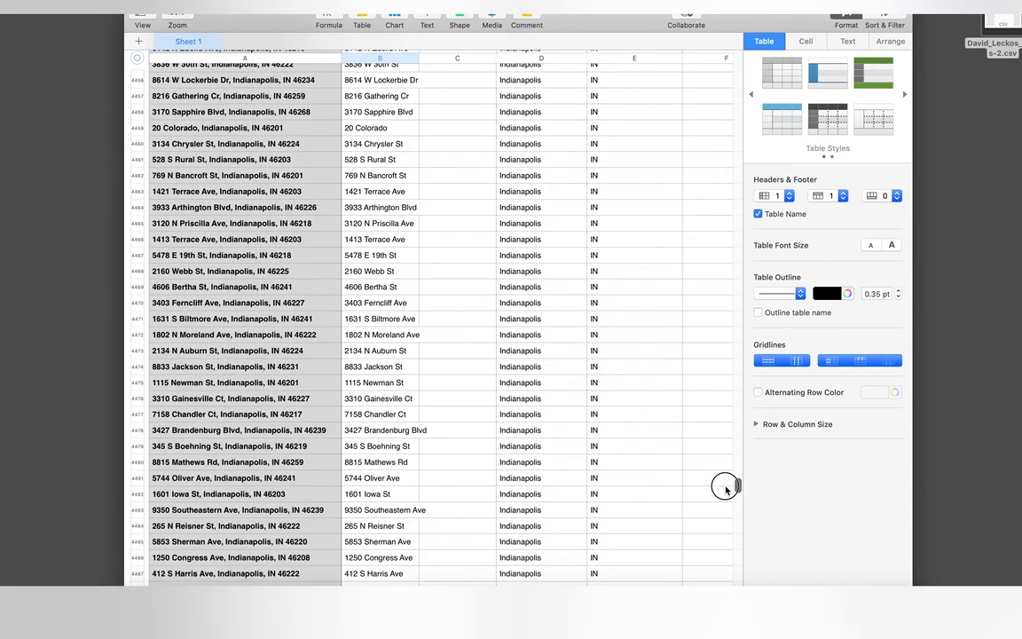
pyautogui.scroll(-3)
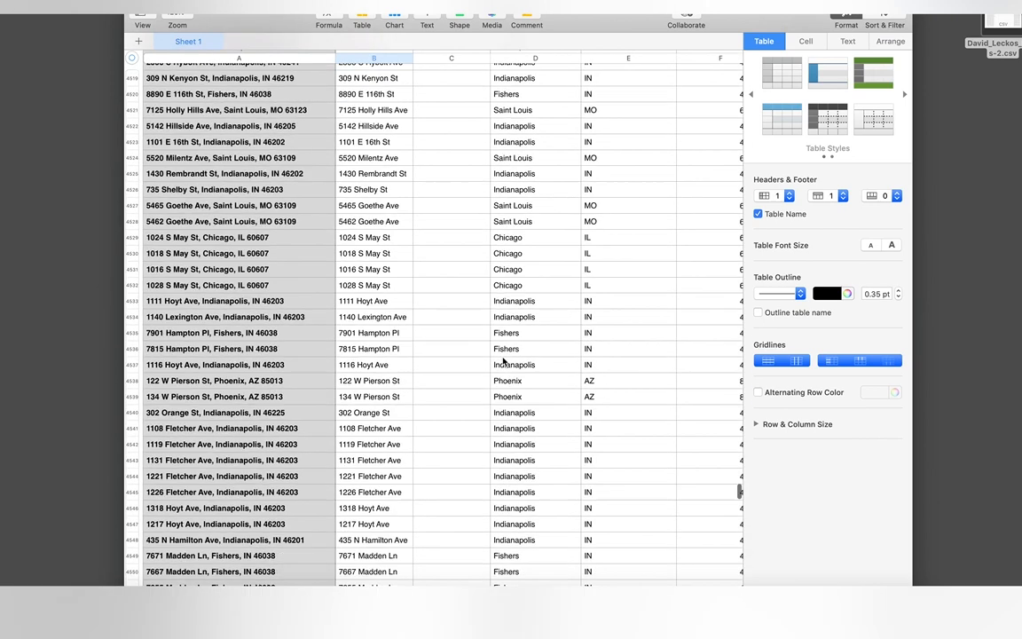
pyautogui.scroll(-3)
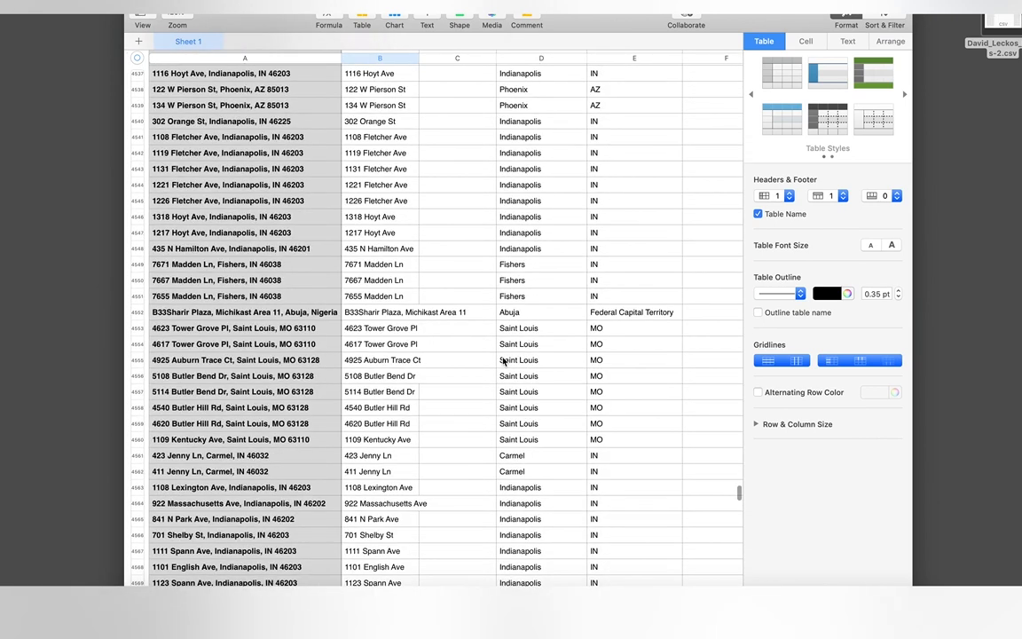
pyautogui.click(245, 312)
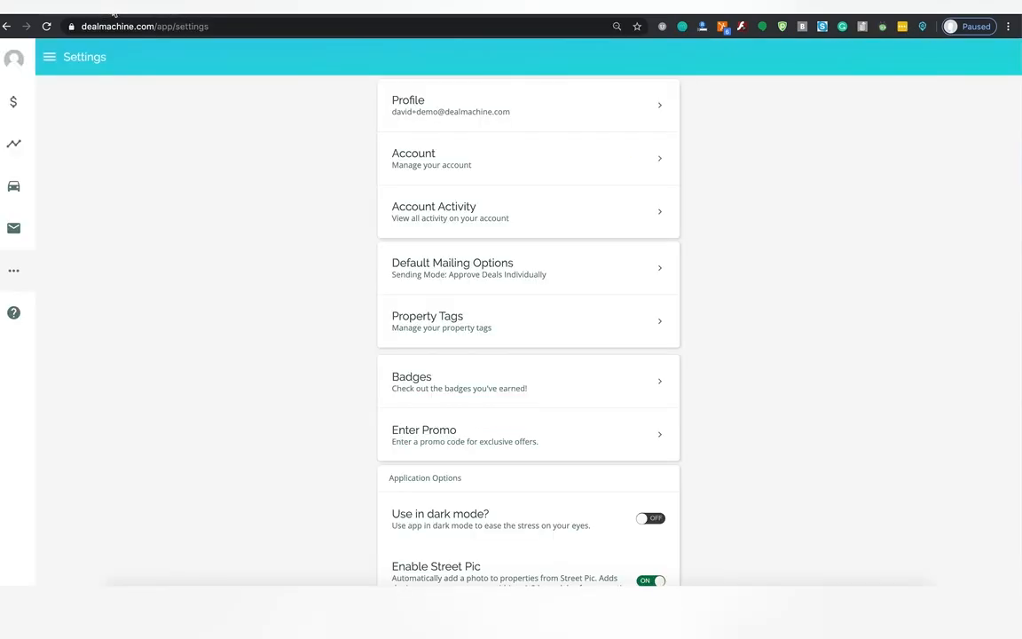
pyautogui.click(14, 144)
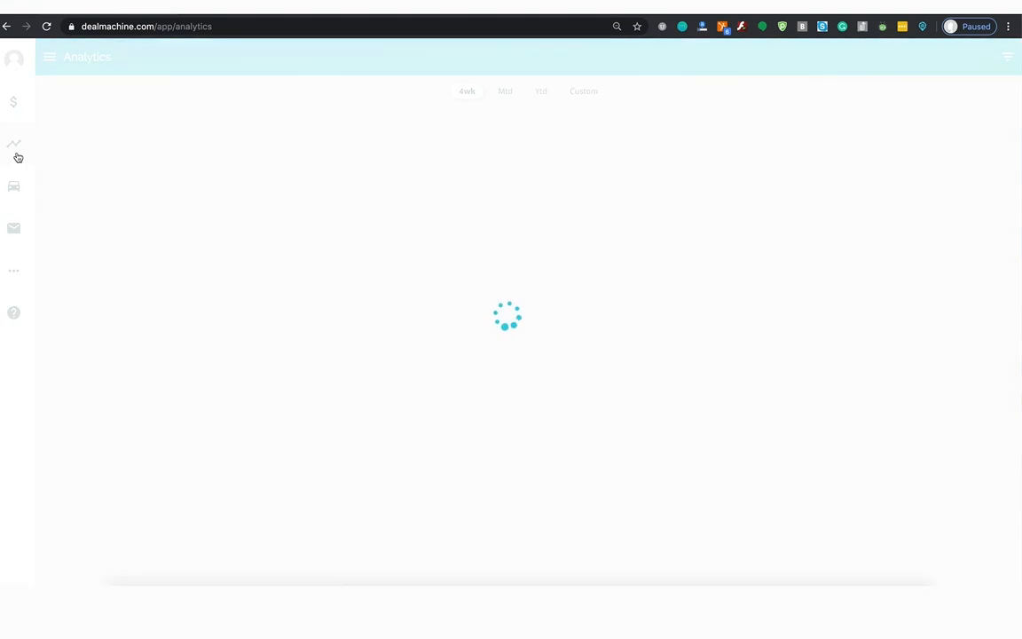